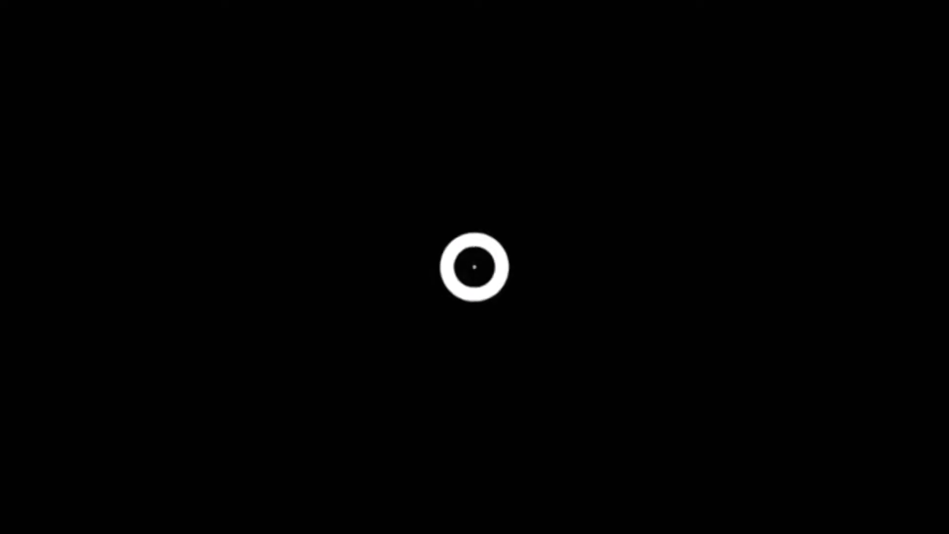
{"action": "left_click", "coordinate": [474, 267]}
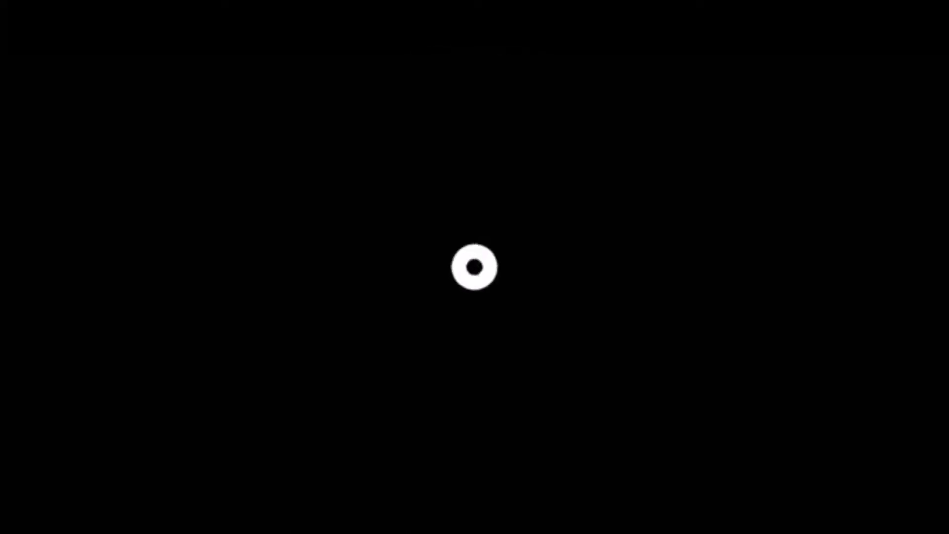
{"action": "left_click", "coordinate": [476, 268]}
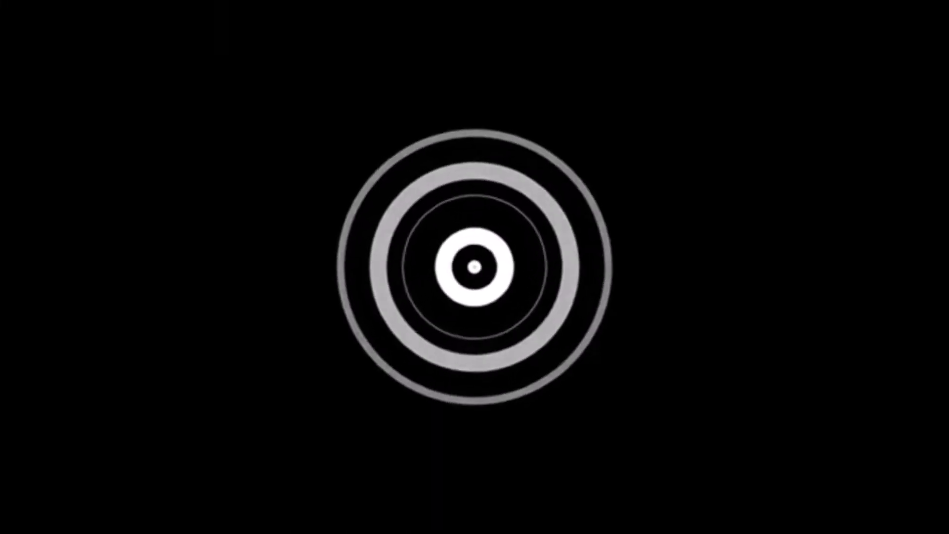